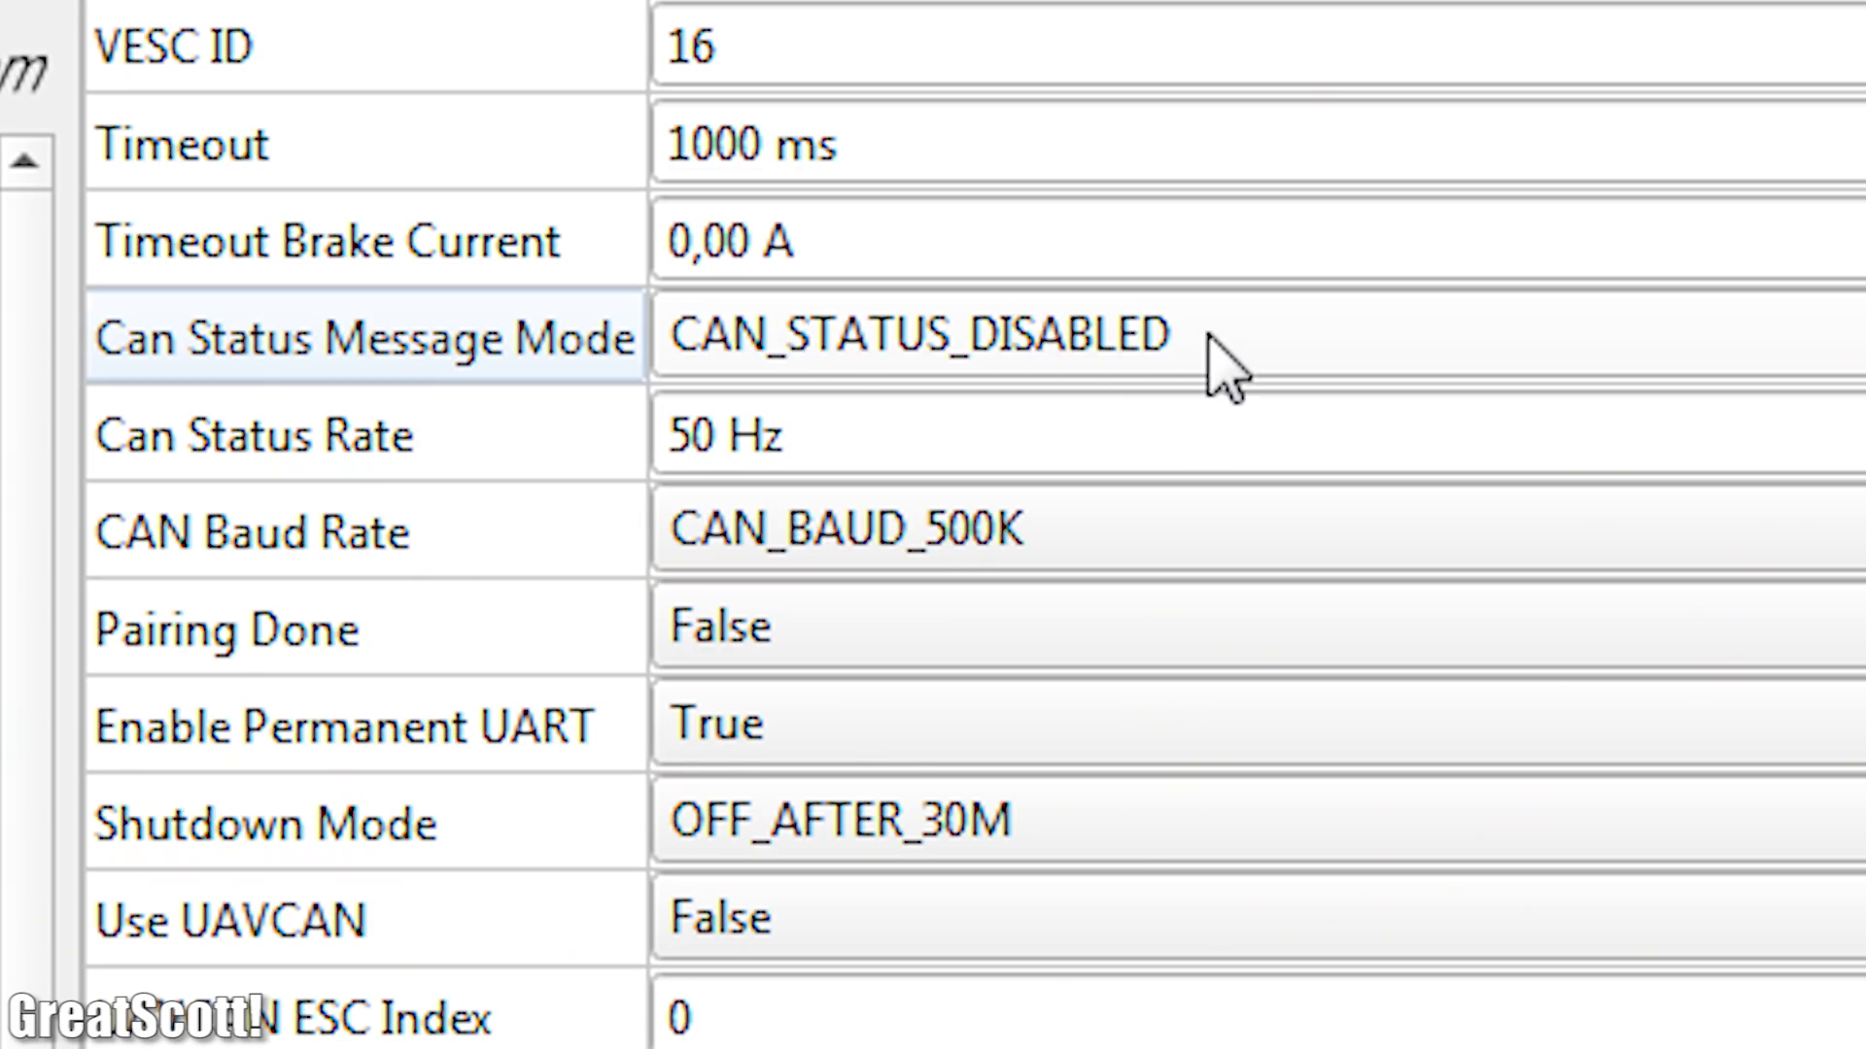
Change Can Status Message Mode from CAN_STATUS_DISABLED to CAN_STATUS_1 for VESC ID 16
left_click(917, 336)
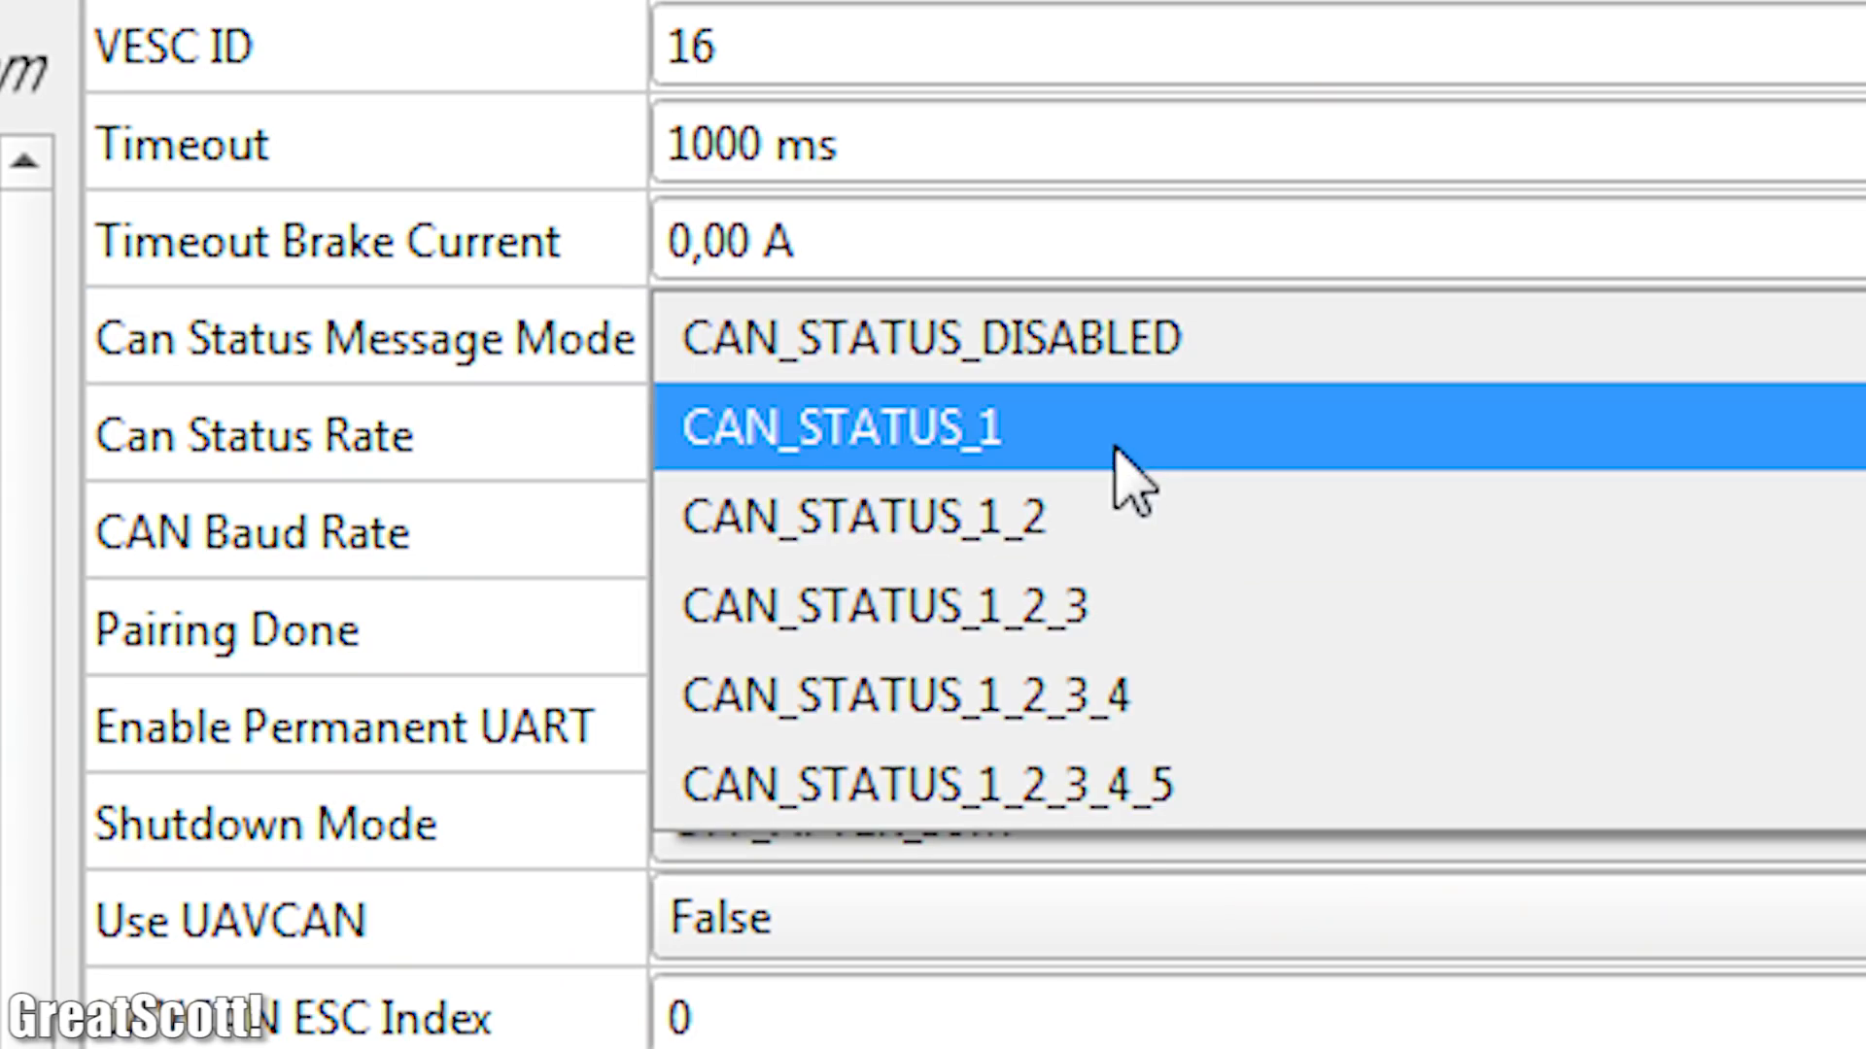
left_click(838, 429)
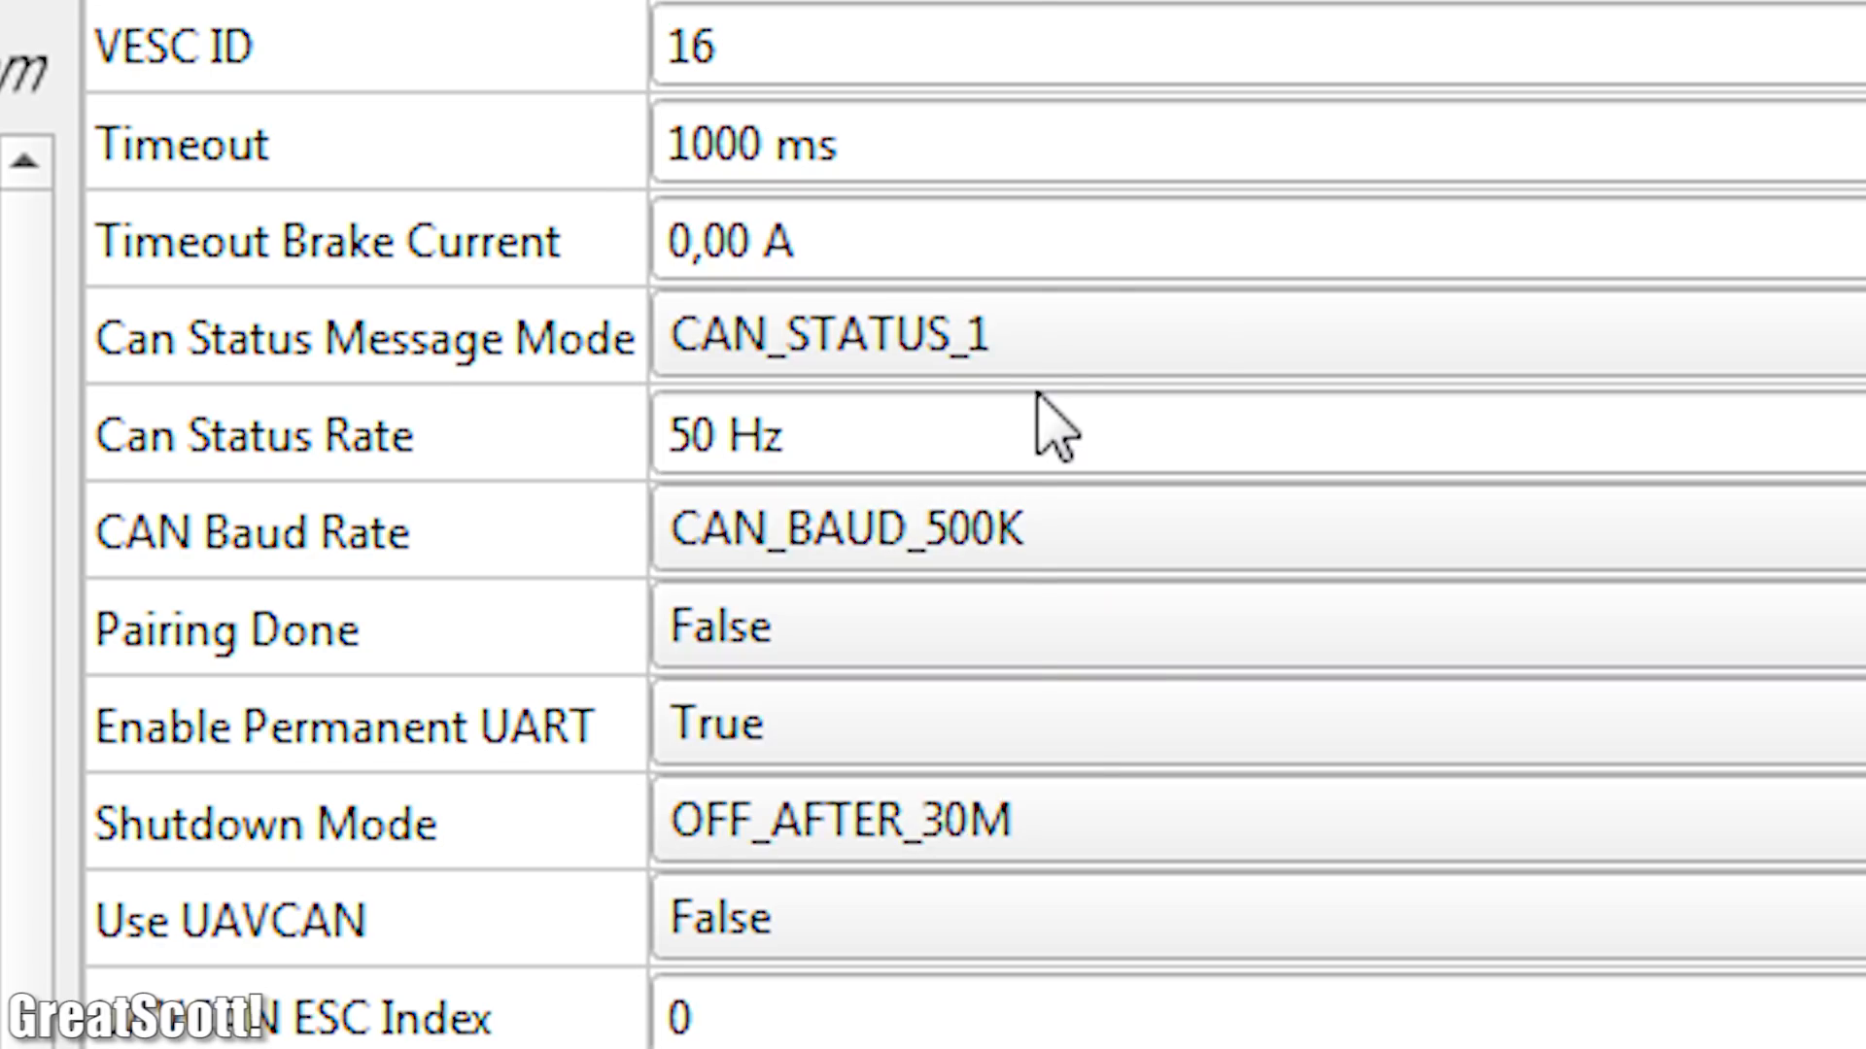
Switch Multiple VESCs Over CAN from False to True in the app settings
scroll("down", 3)
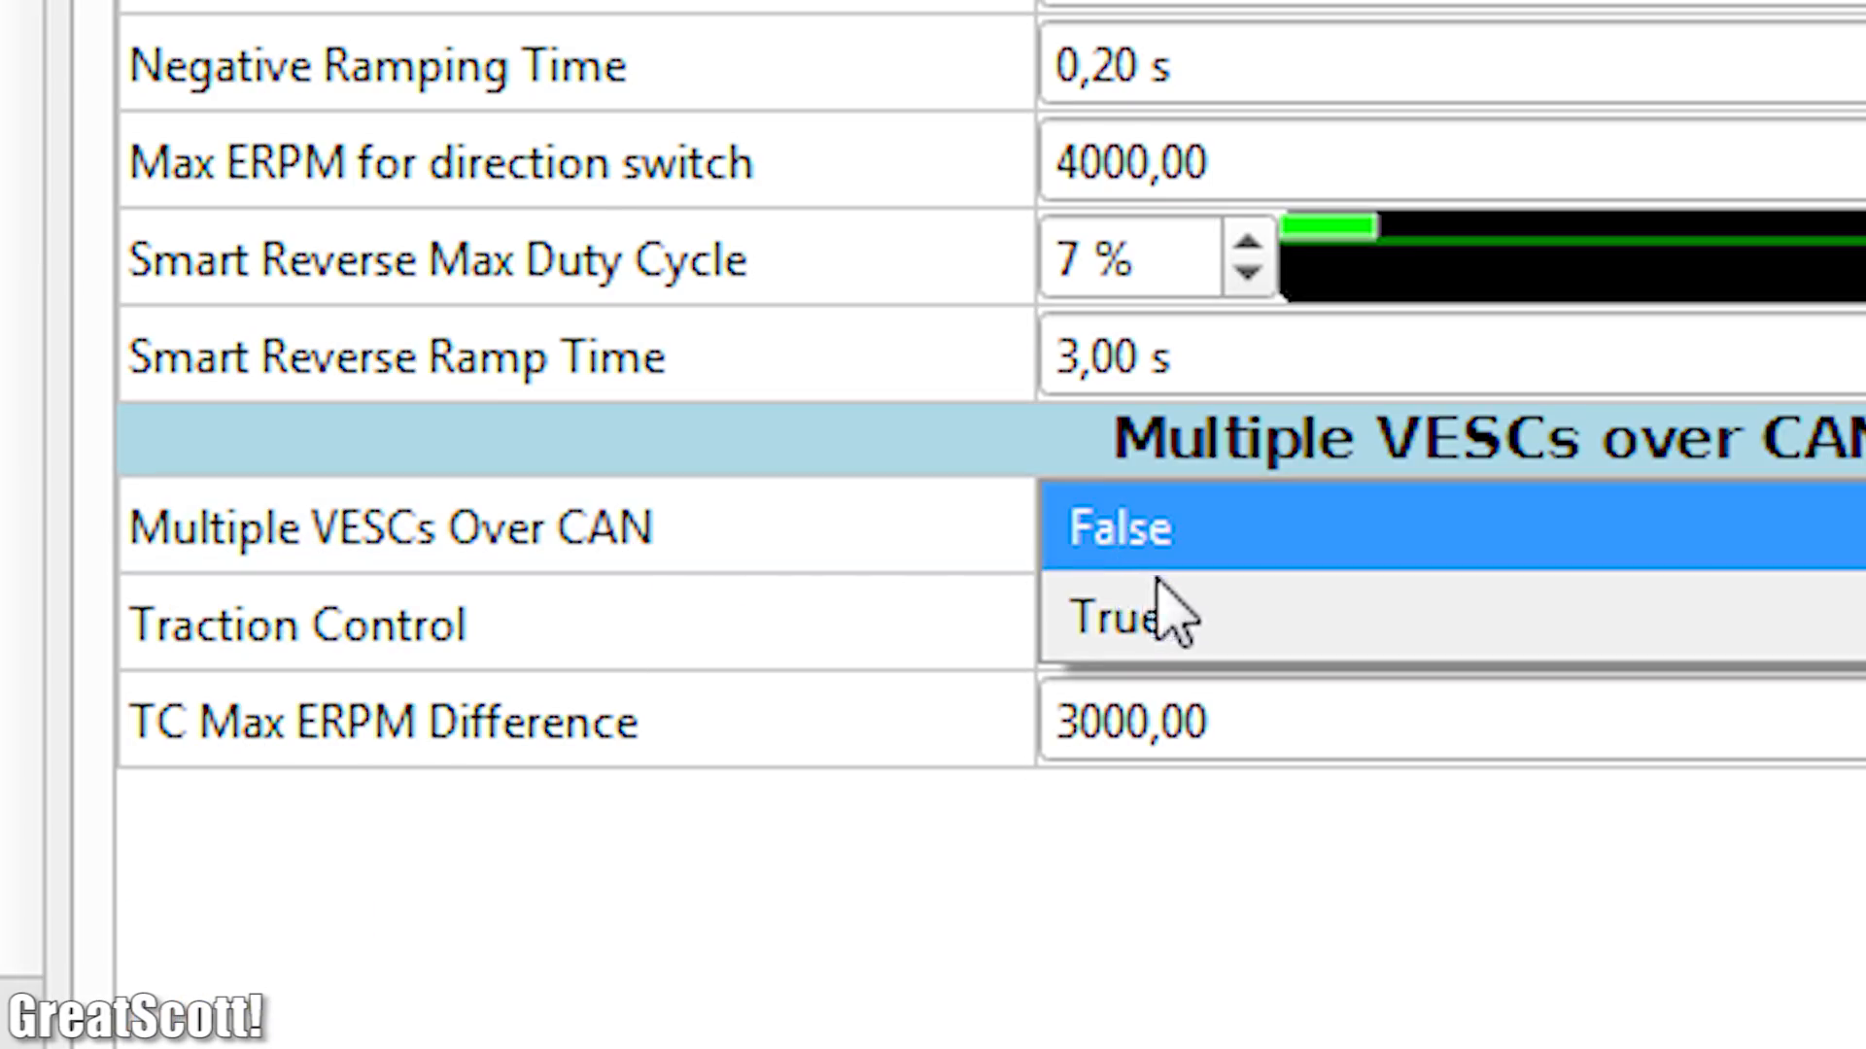
left_click(1112, 618)
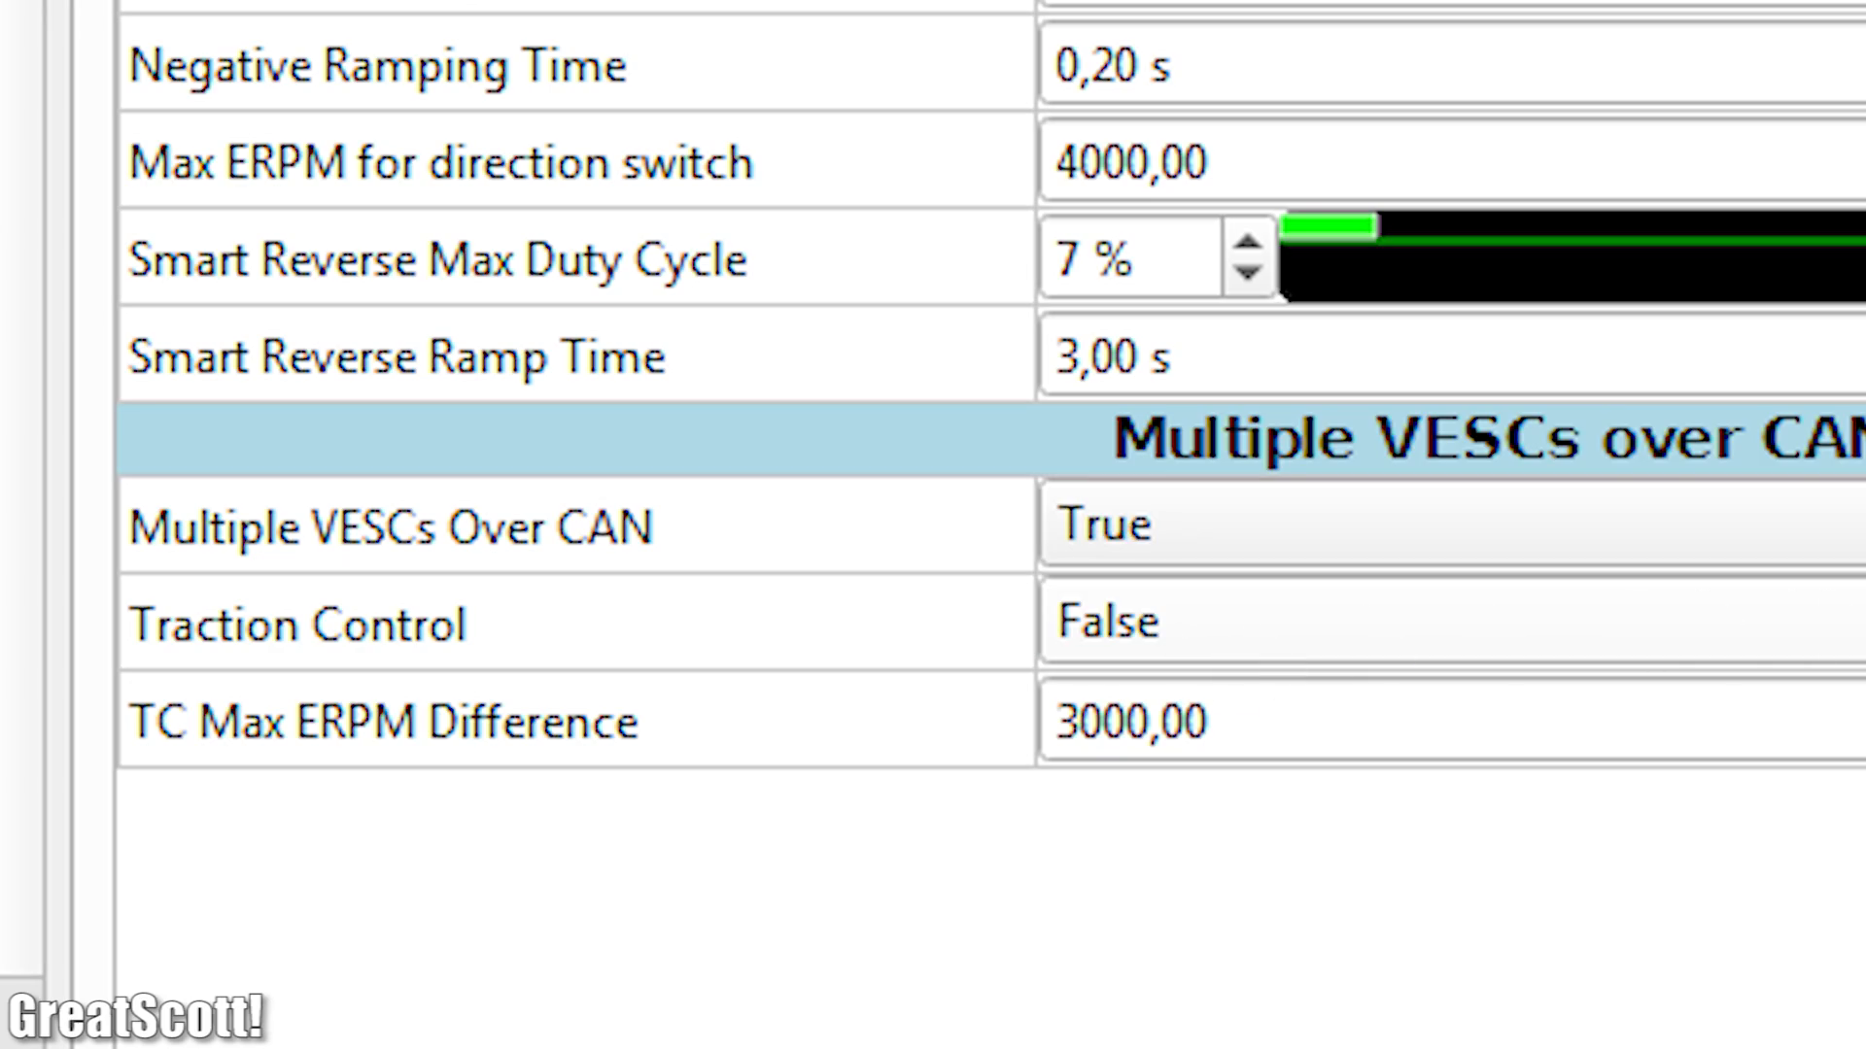